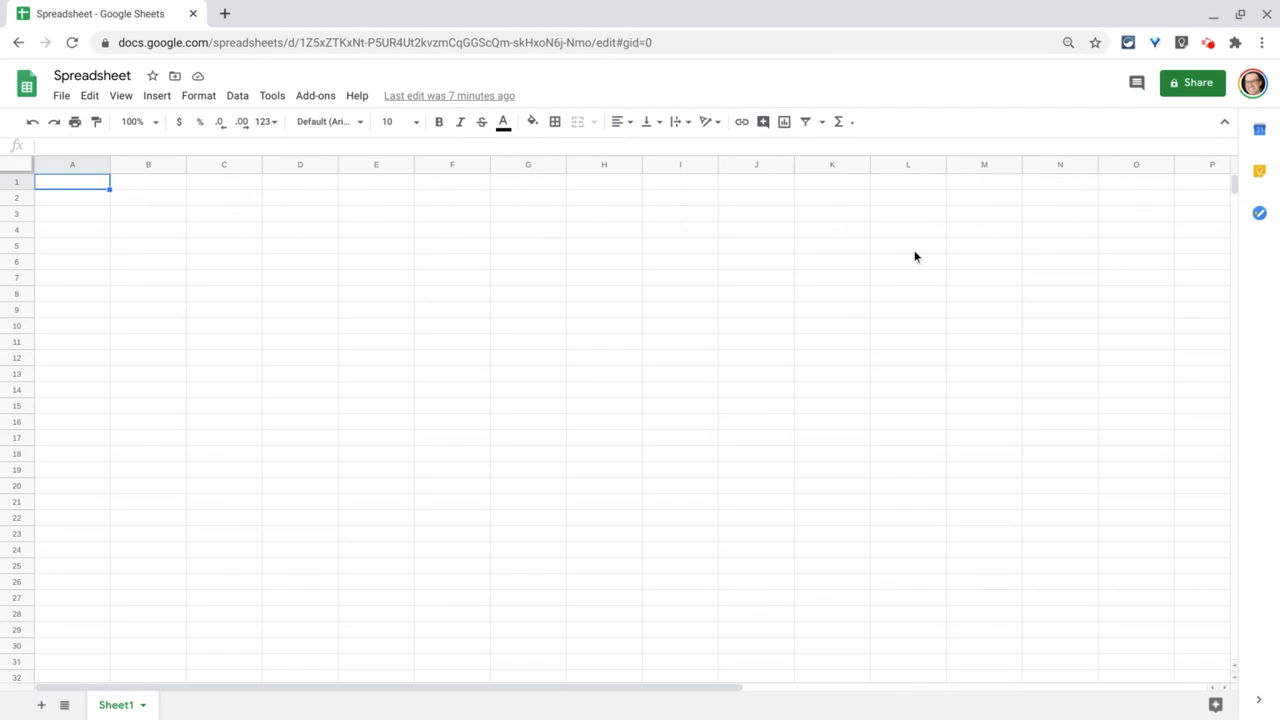
{"action": "mouse_move", "coordinate": [480, 272]}
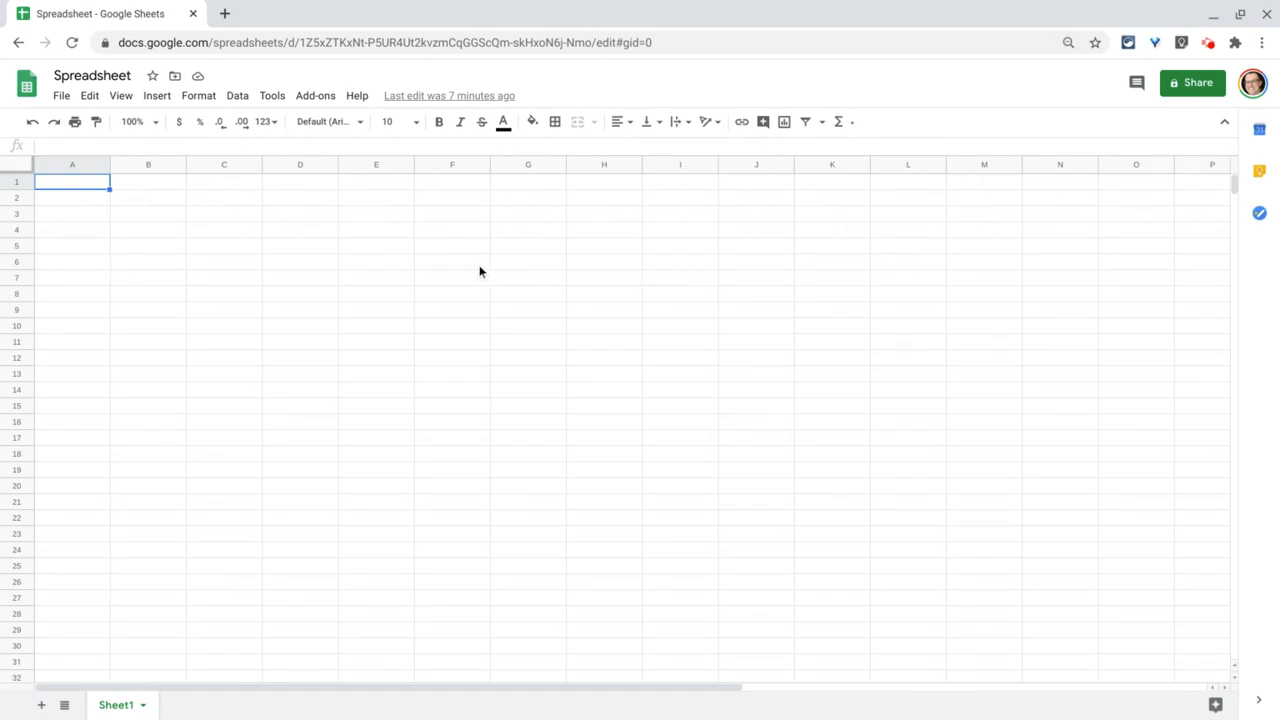
{"action": "mouse_move", "coordinate": [176, 190]}
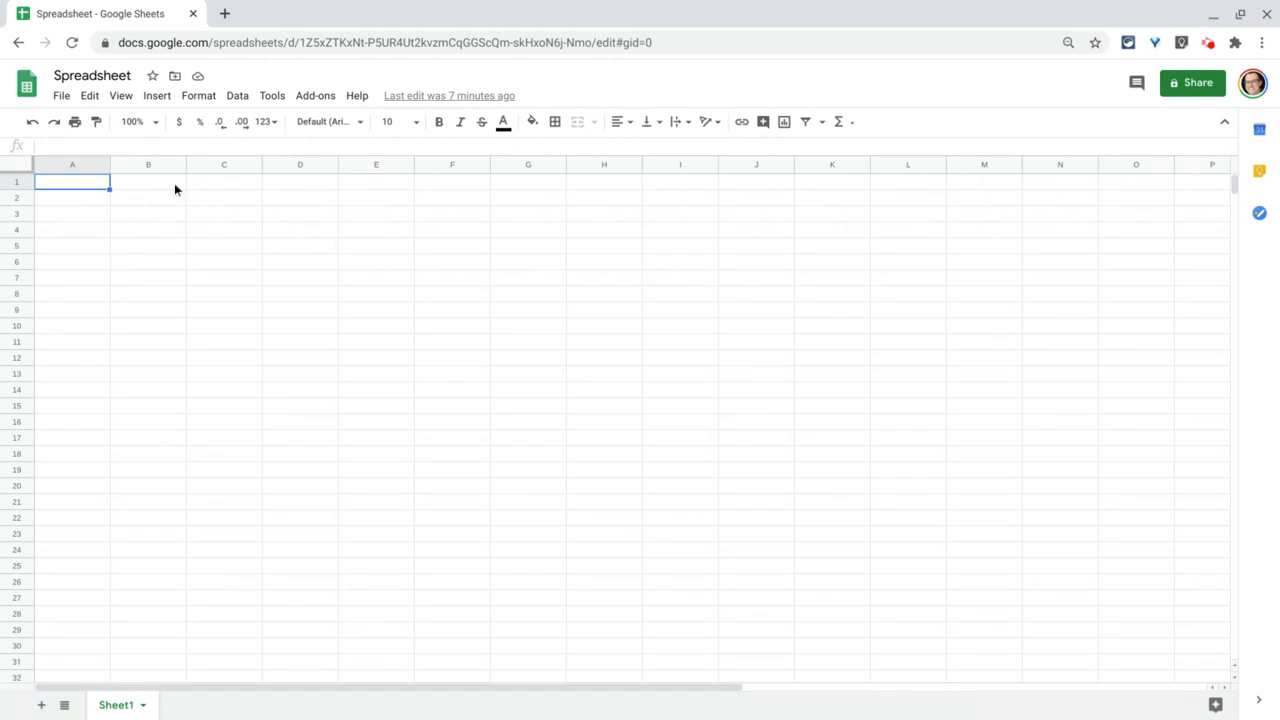
Step: Start inserting an image over the cells from the Insert menu
{"action": "left_click", "coordinate": [156, 96]}
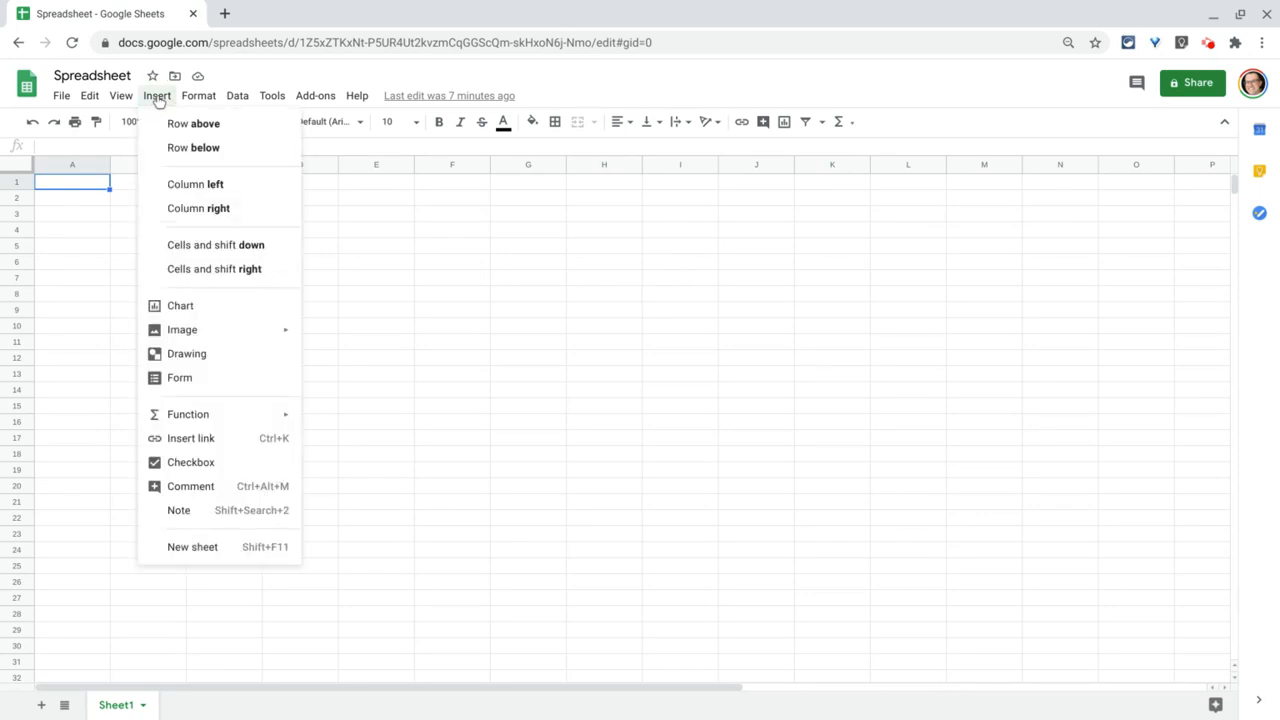
{"action": "mouse_move", "coordinate": [180, 306]}
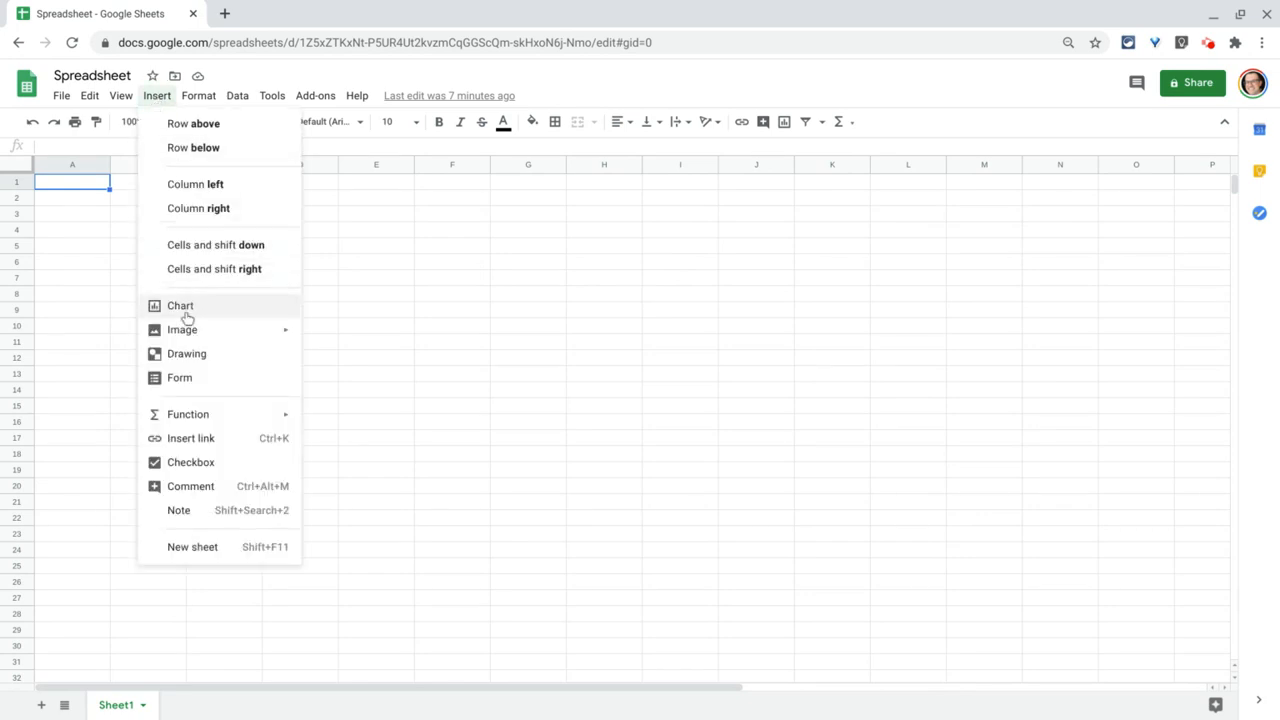
{"action": "mouse_move", "coordinate": [182, 328]}
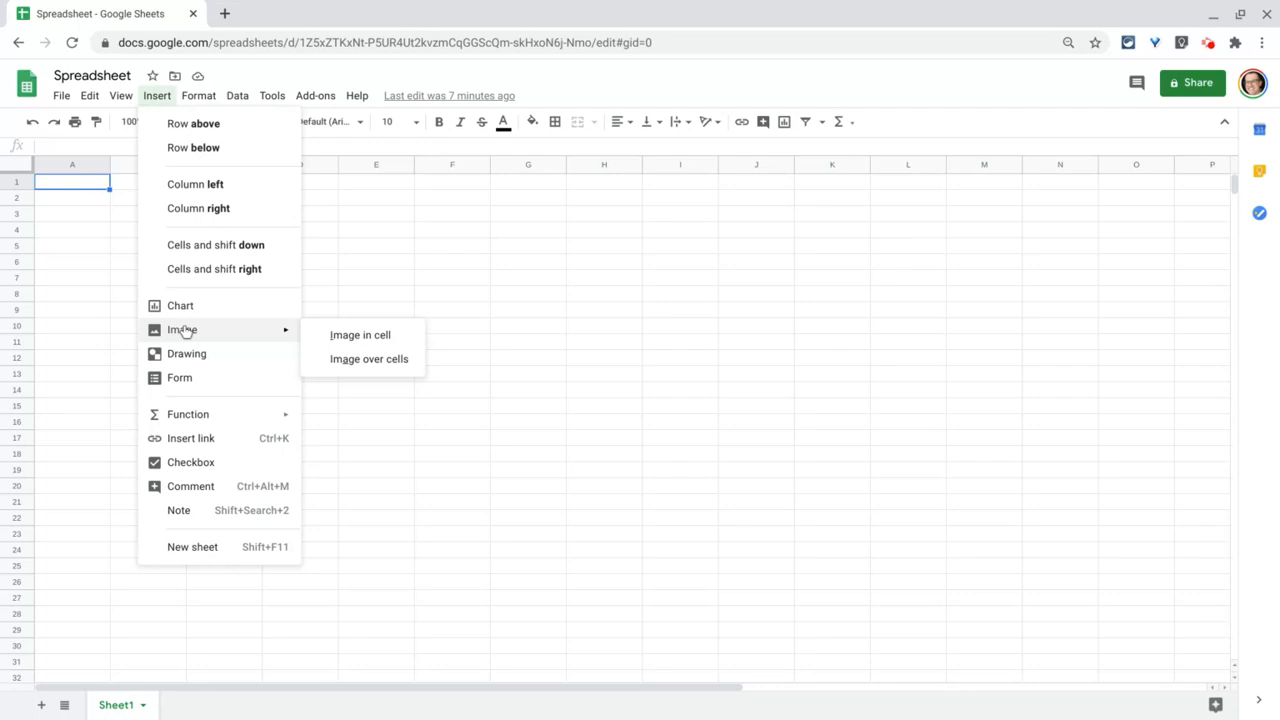
{"action": "mouse_move", "coordinate": [368, 360]}
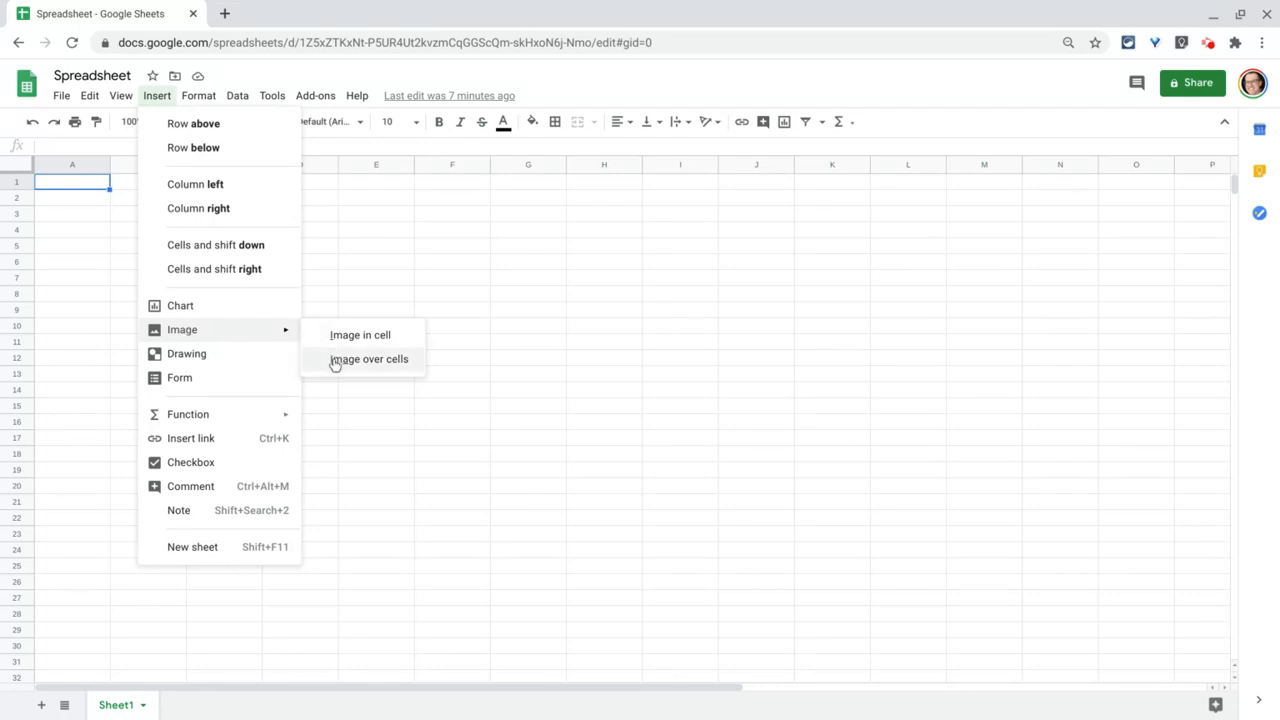
{"action": "left_click", "coordinate": [368, 358]}
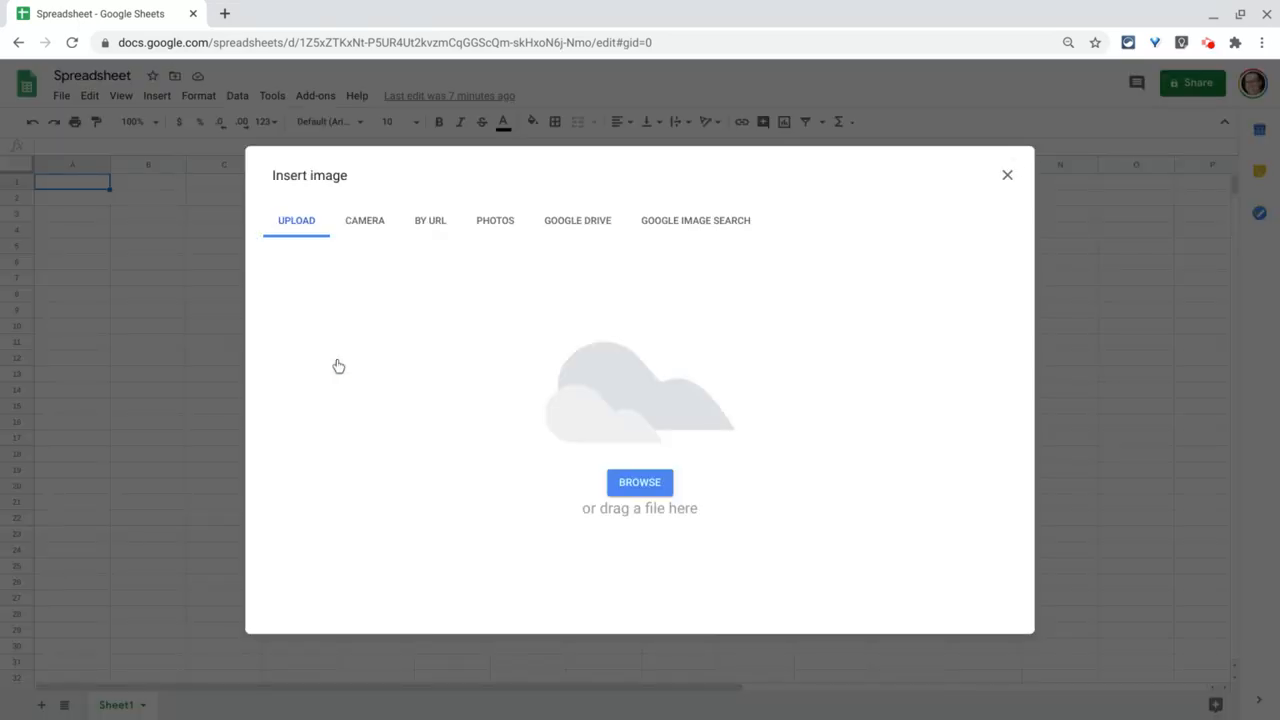
Step: Upload the beach photo with the lifeguard stand and upturned boat from the computer
{"action": "left_click", "coordinate": [640, 482]}
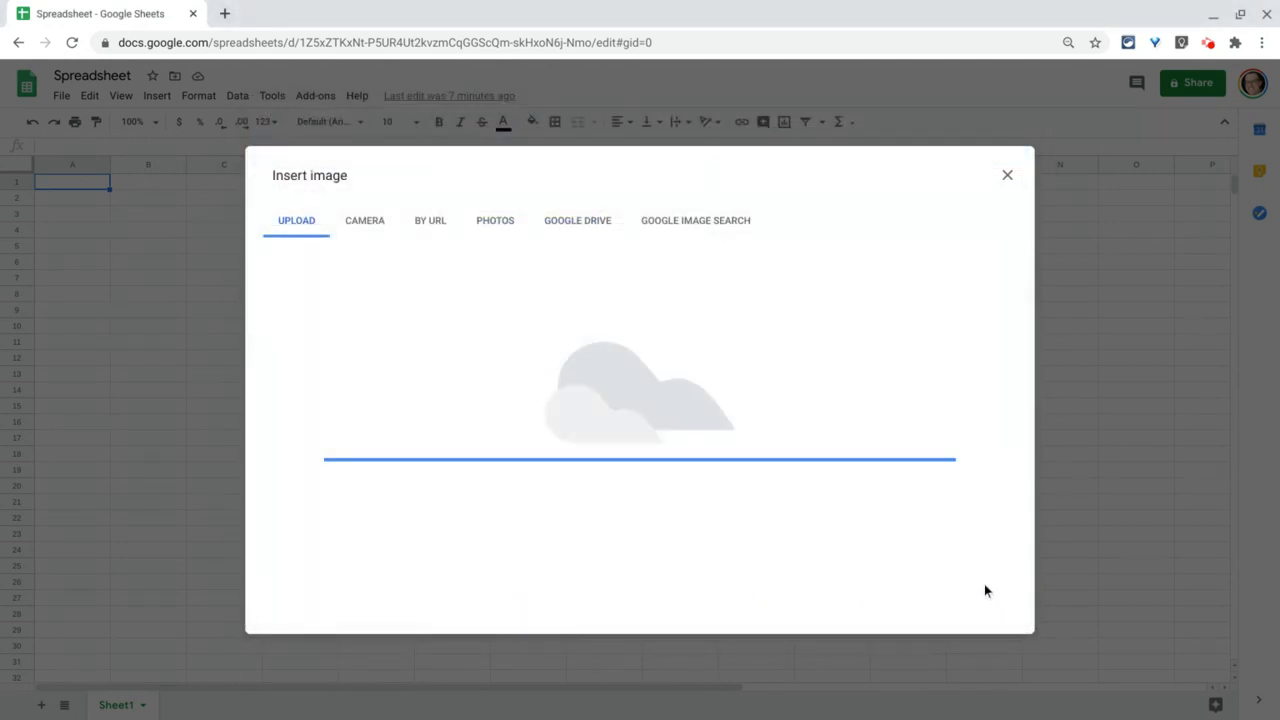
{"action": "left_click", "coordinate": [1008, 176]}
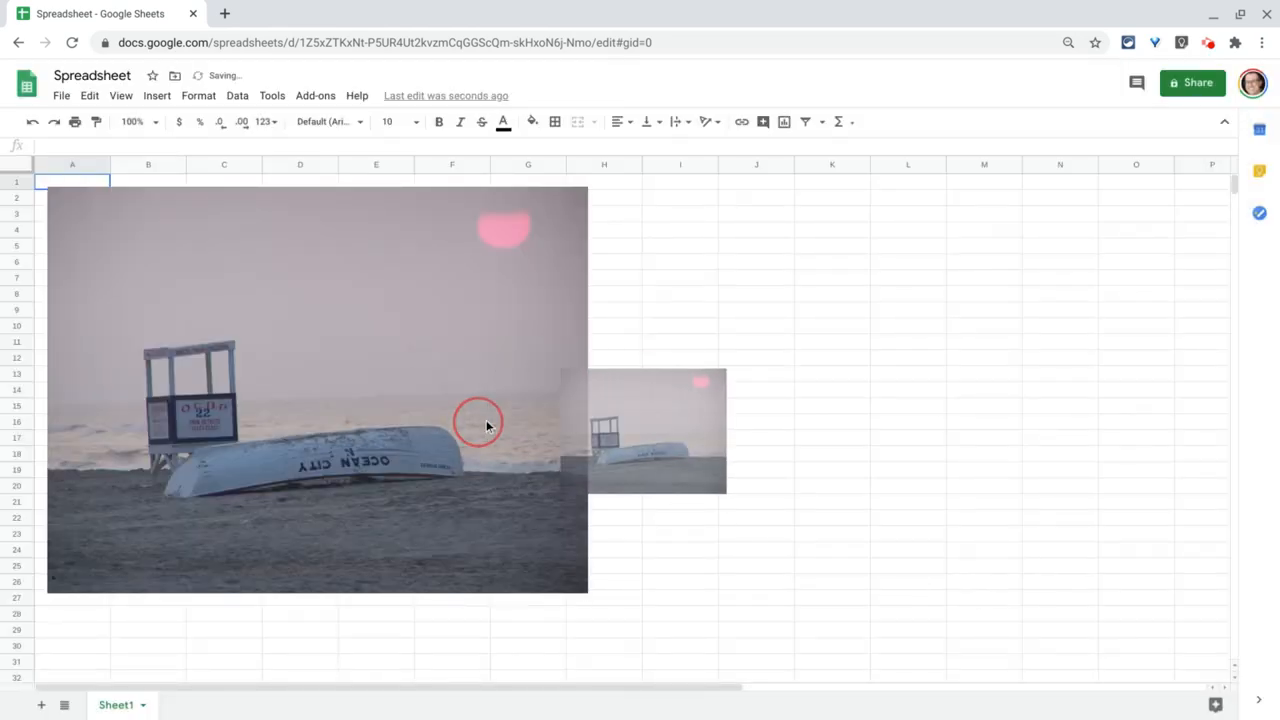
Step: Drag the floating beach photo right so it sits over columns F to M
{"action": "left_click_drag", "start_coordinate": [480, 420], "coordinate": [652, 380]}
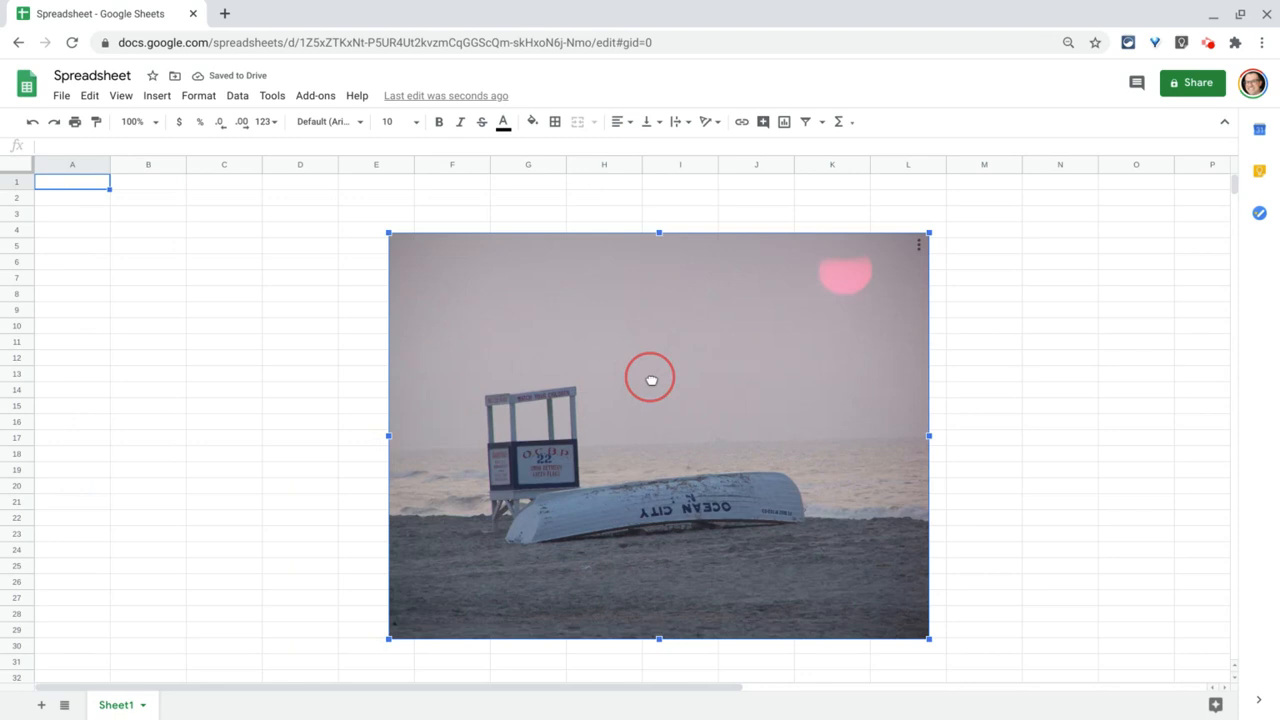
{"action": "left_click_drag", "start_coordinate": [652, 380], "coordinate": [680, 344]}
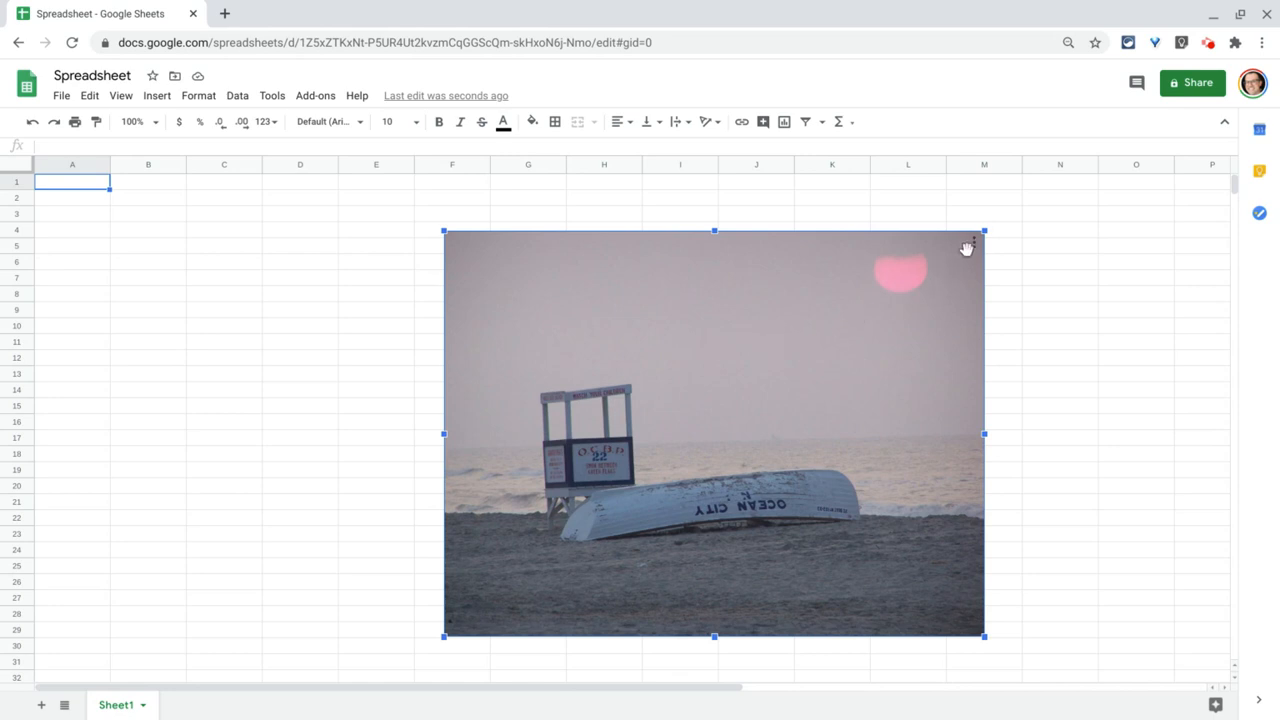
{"action": "mouse_move", "coordinate": [976, 250]}
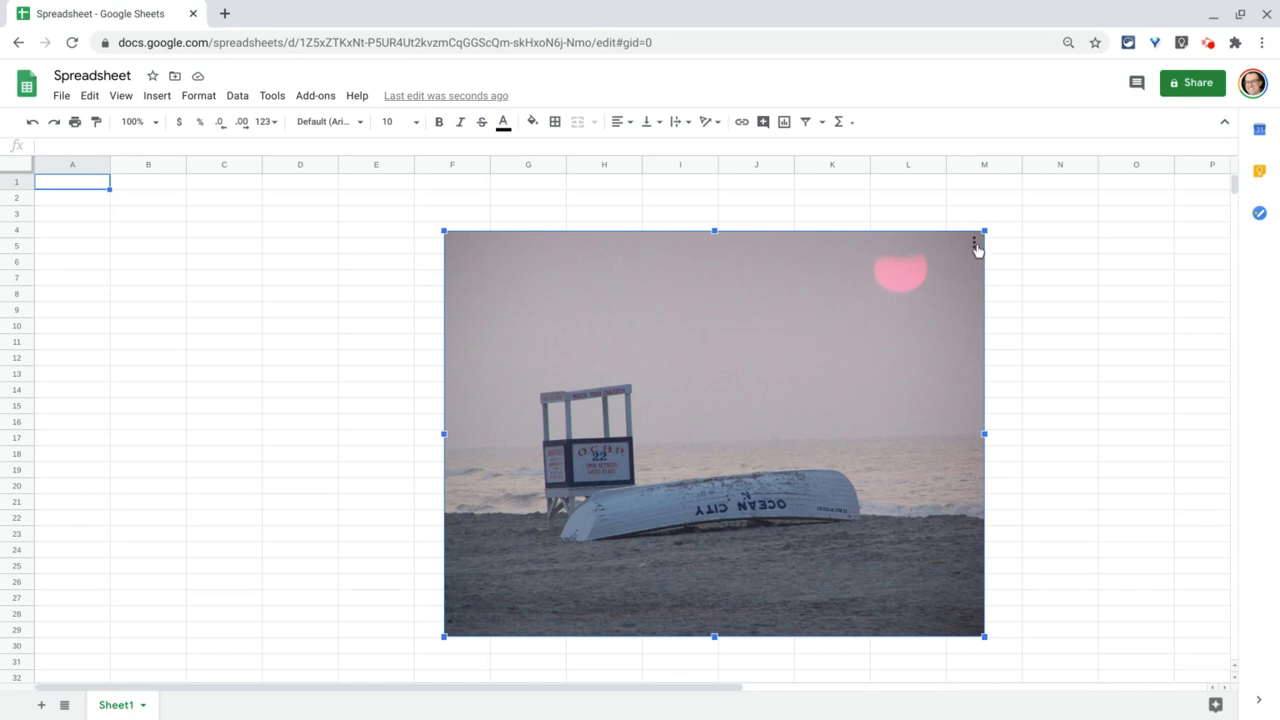
Step: Set the floating photo's alt-text title to "Ocean City" and deselect it
{"action": "left_click", "coordinate": [972, 242]}
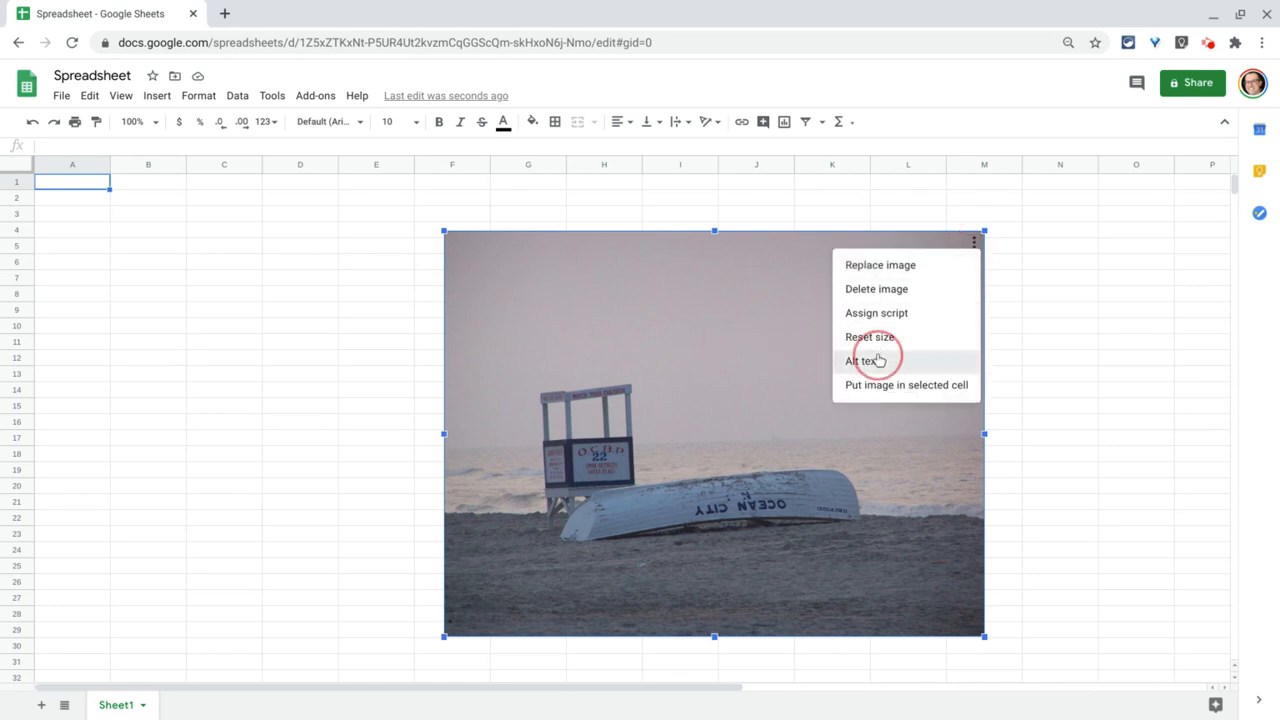
{"action": "left_click", "coordinate": [862, 360]}
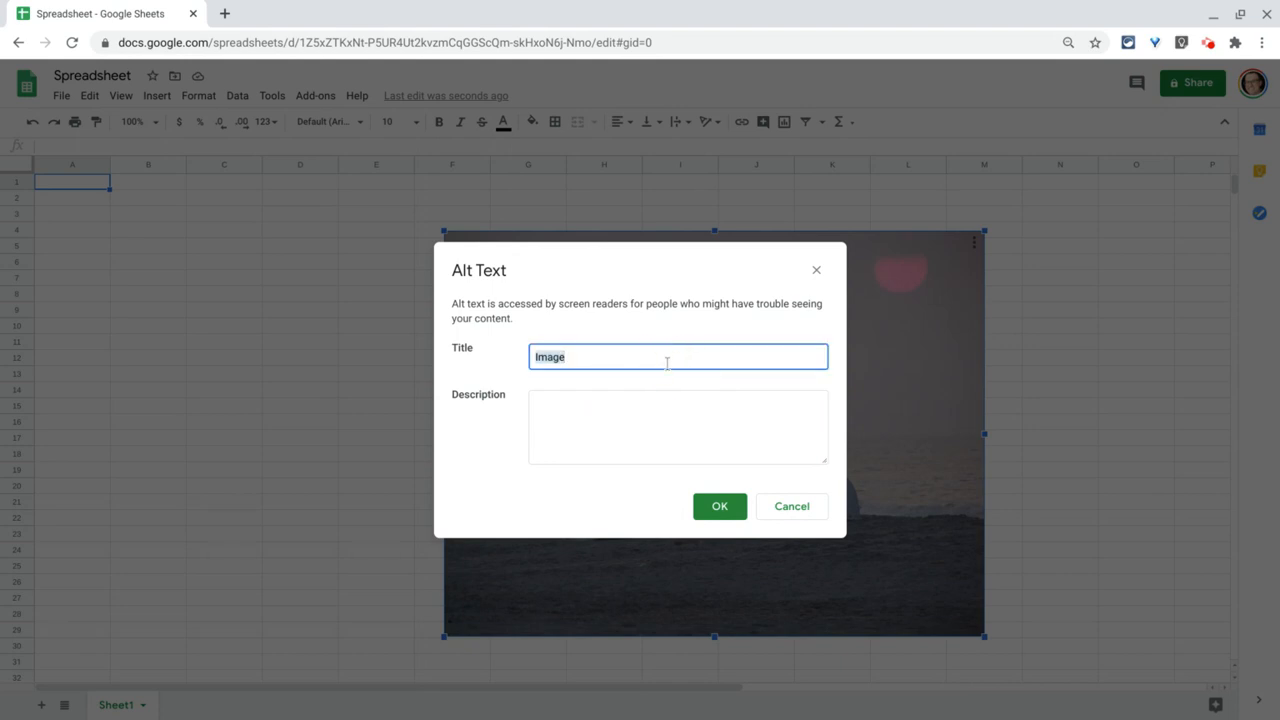
{"action": "type", "text": "Ocean City"}
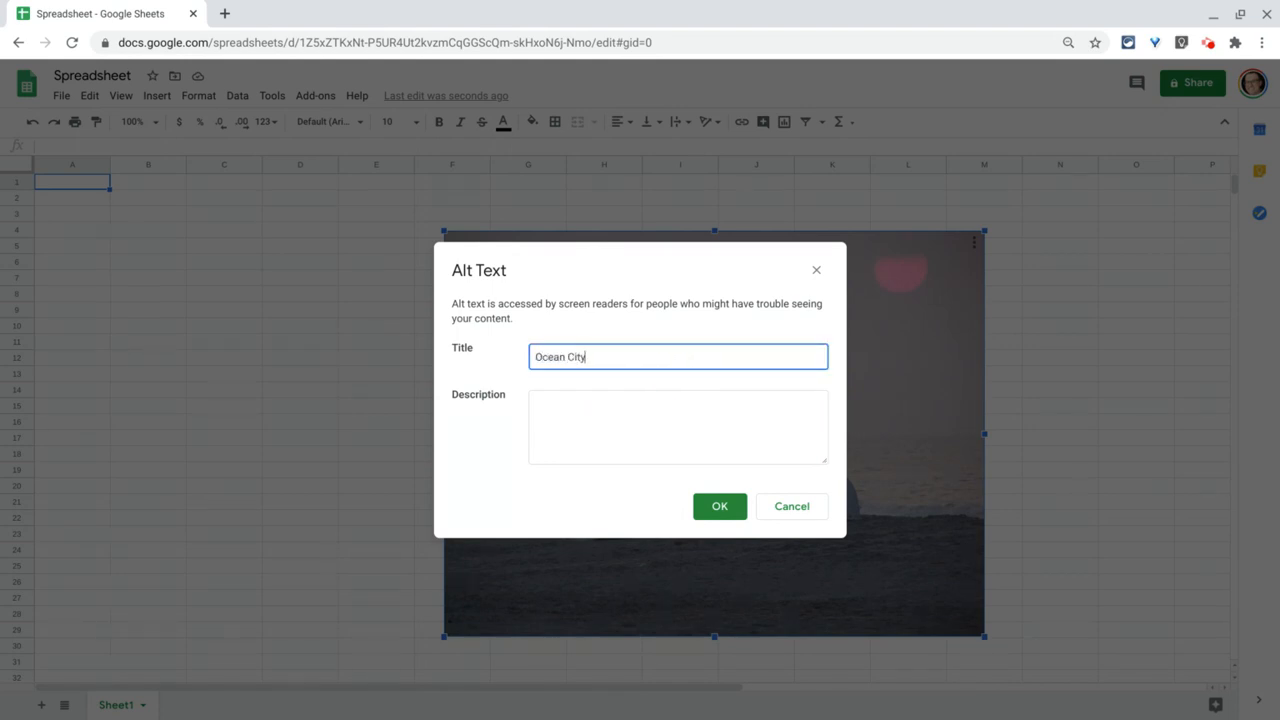
{"action": "left_click", "coordinate": [720, 506]}
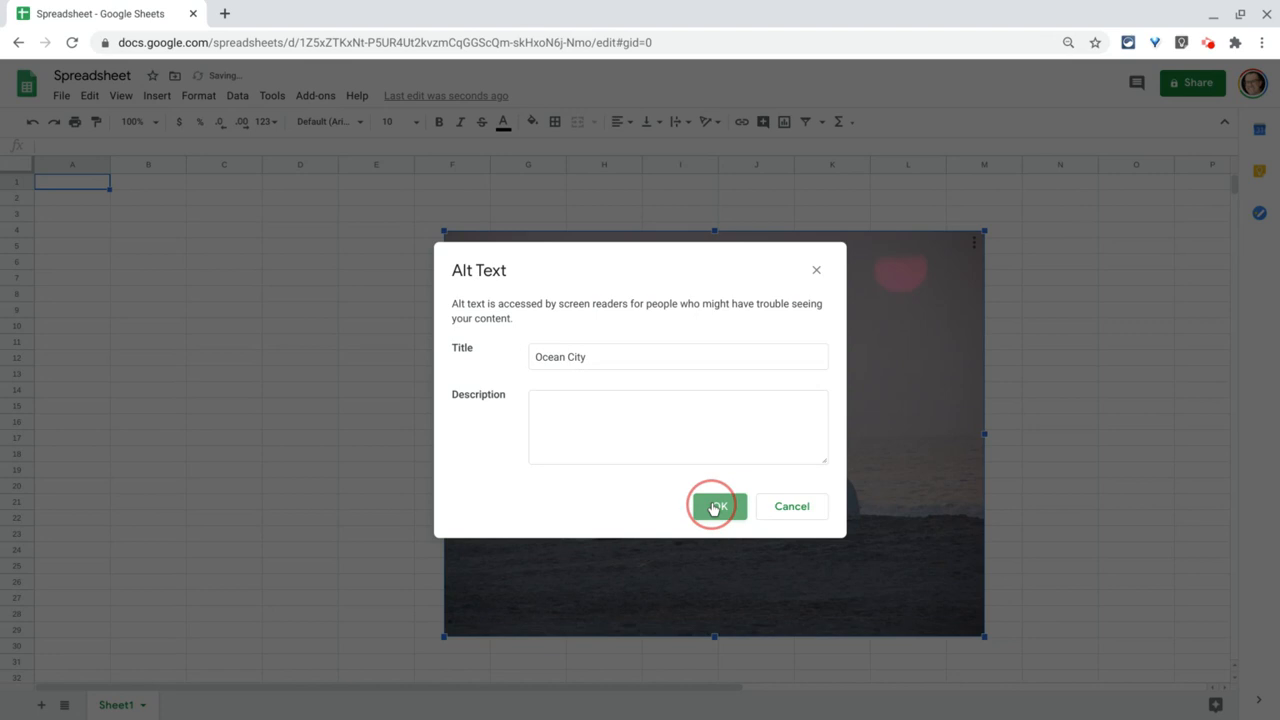
{"action": "left_click", "coordinate": [714, 506]}
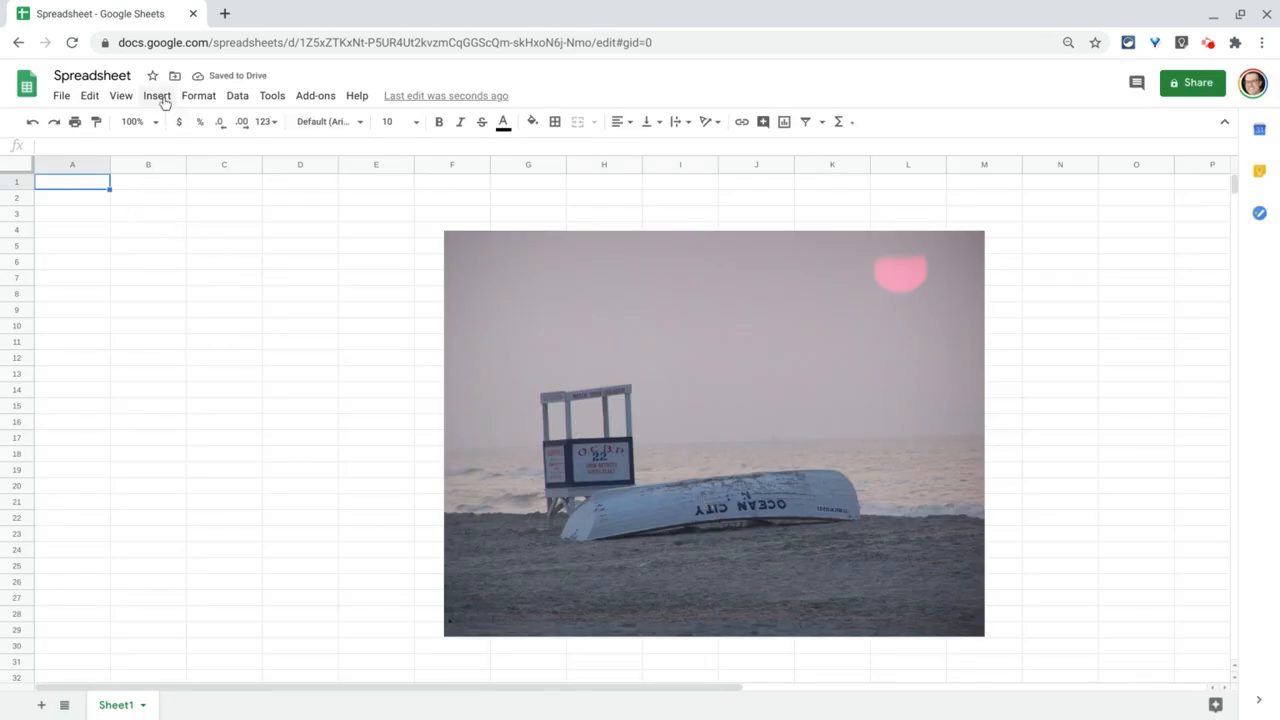
Step: Insert a copy of the beach photo inside cell A1 via Insert > Image
{"action": "left_click", "coordinate": [156, 96]}
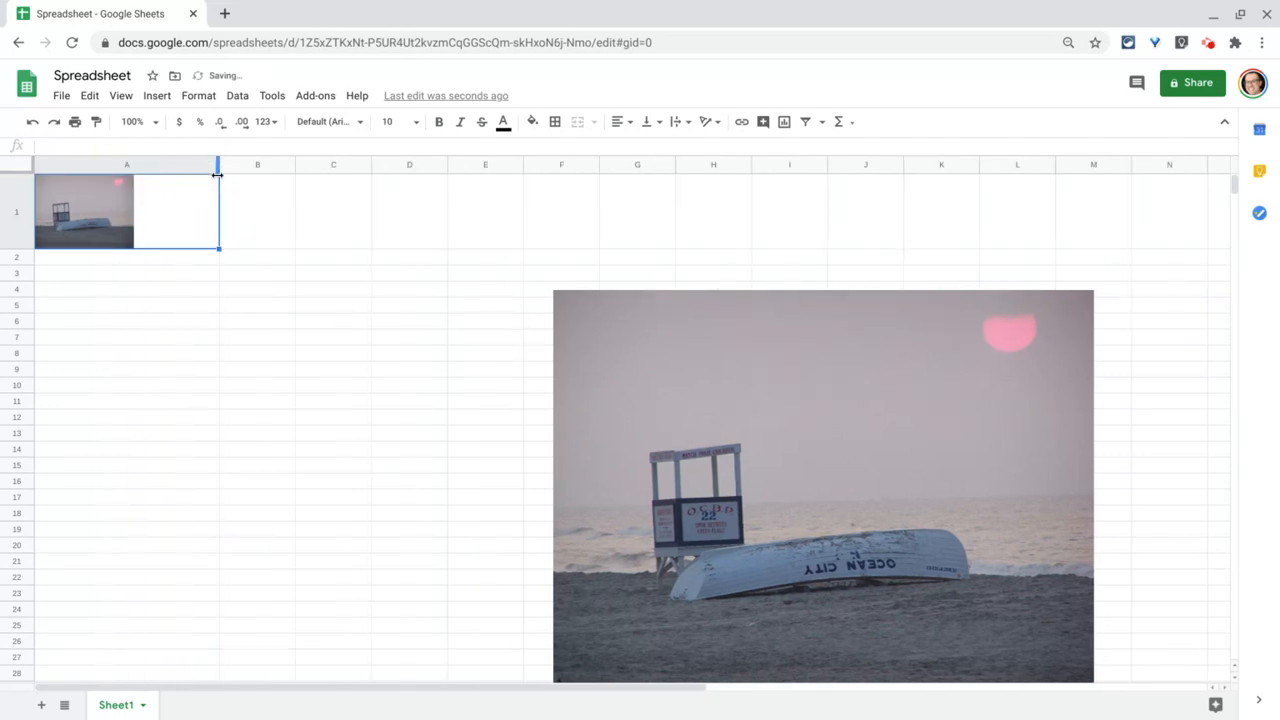
{"action": "mouse_move", "coordinate": [98, 220]}
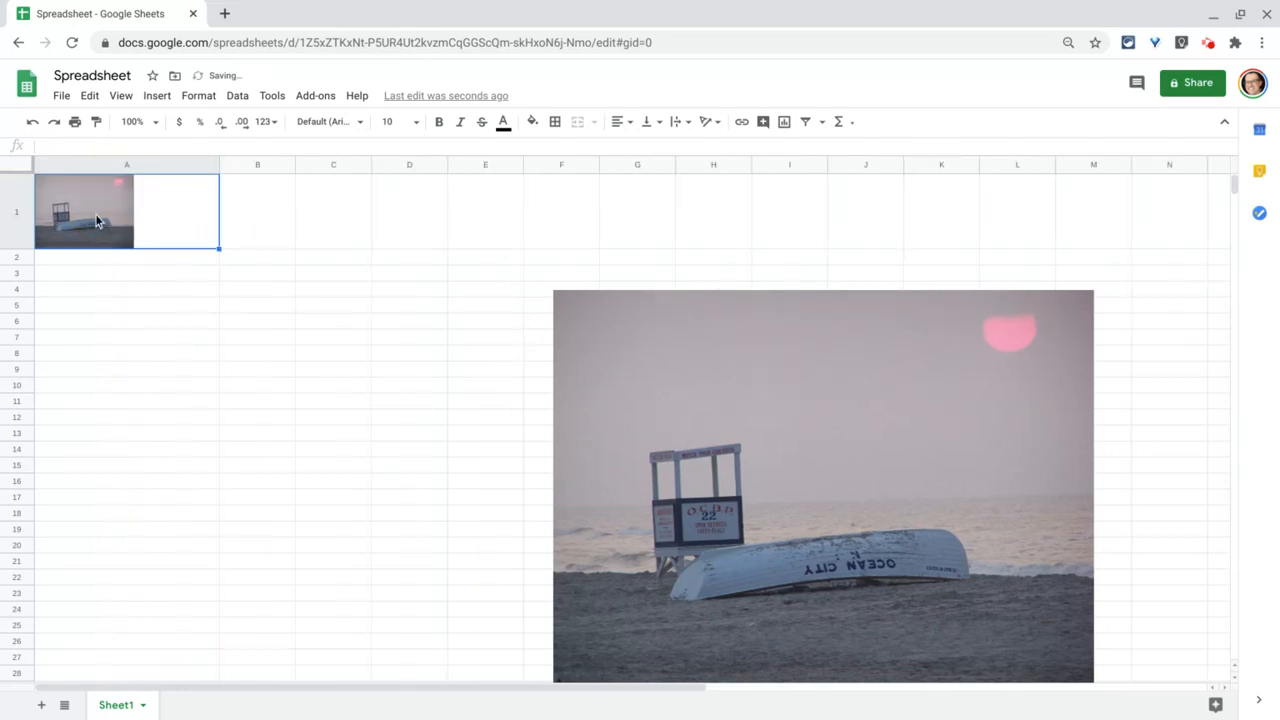
Step: Set the A1 photo's alt-text title to "Ocean City Beach", then bring up the floating photo's options
{"action": "right_click", "coordinate": [96, 216]}
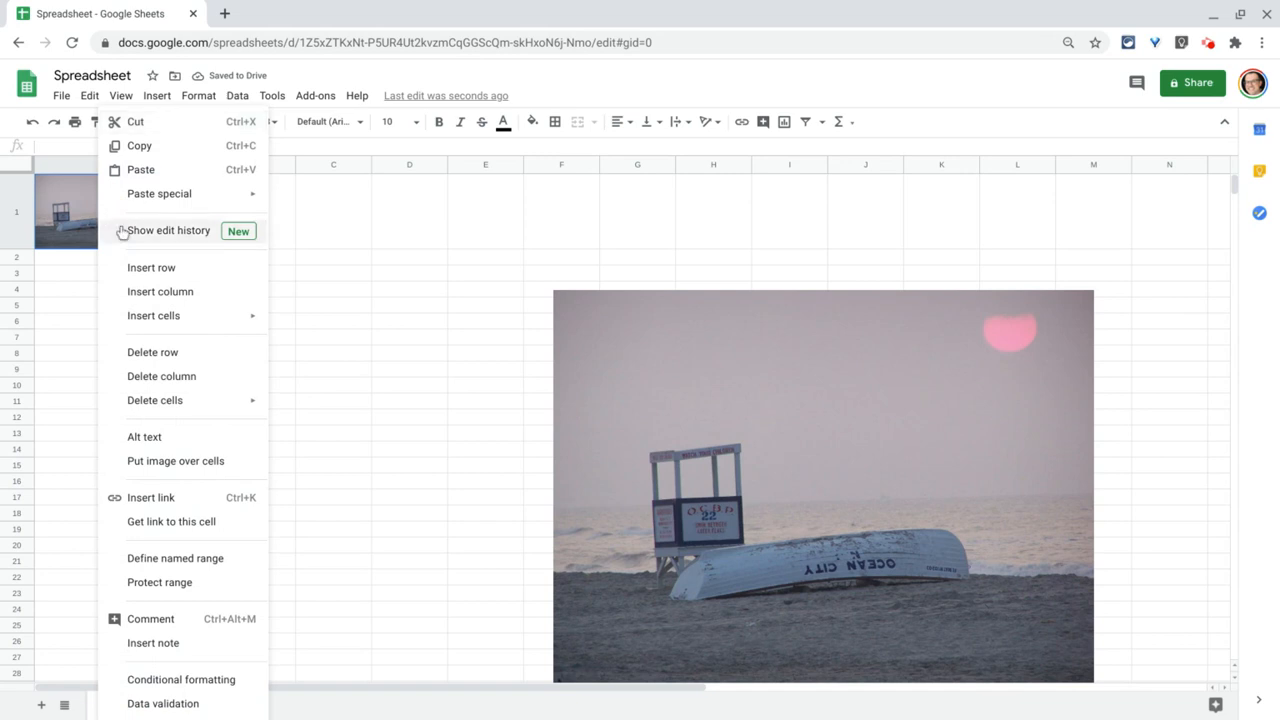
{"action": "left_click", "coordinate": [144, 436]}
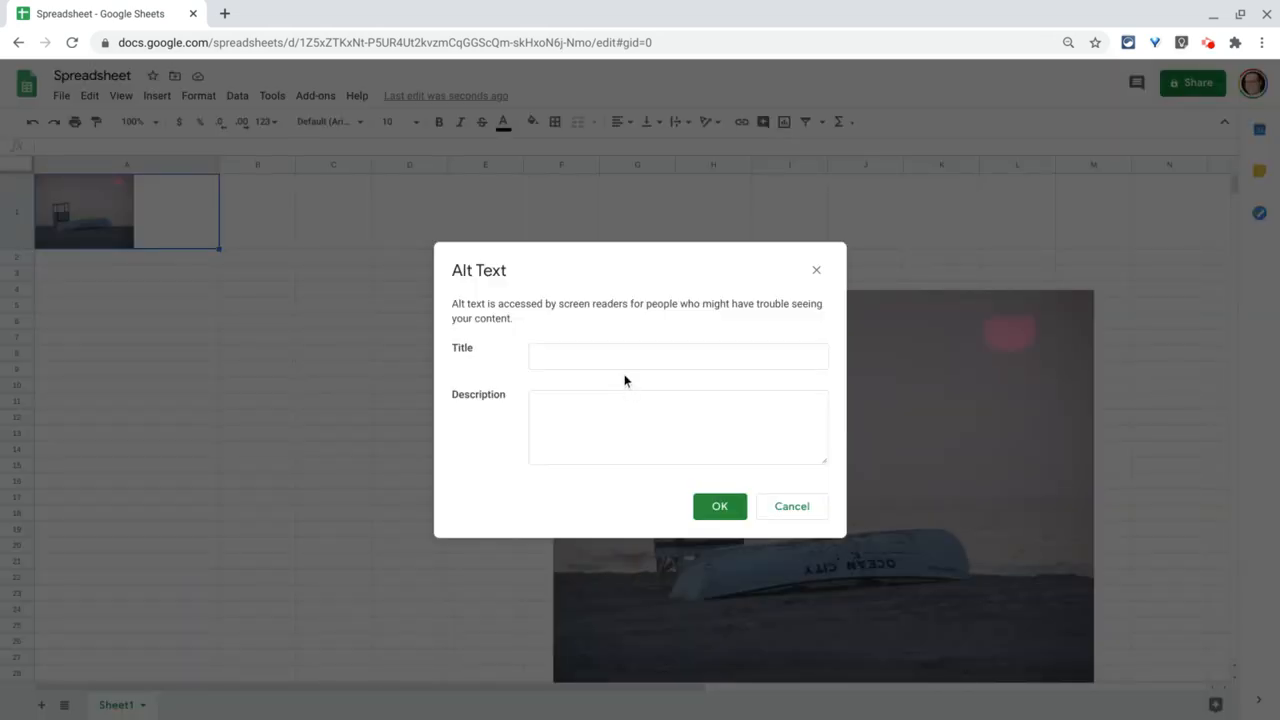
{"action": "type", "text": "Ocean City"}
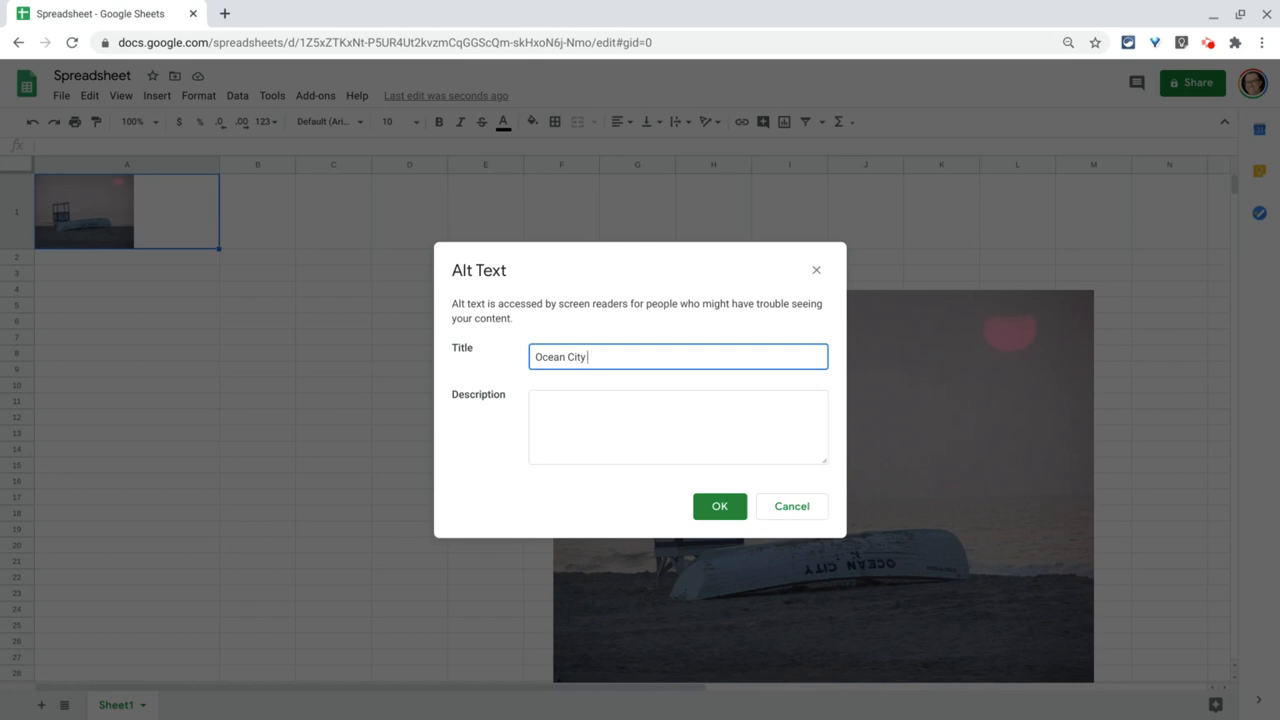
{"action": "type", "text": "Beach"}
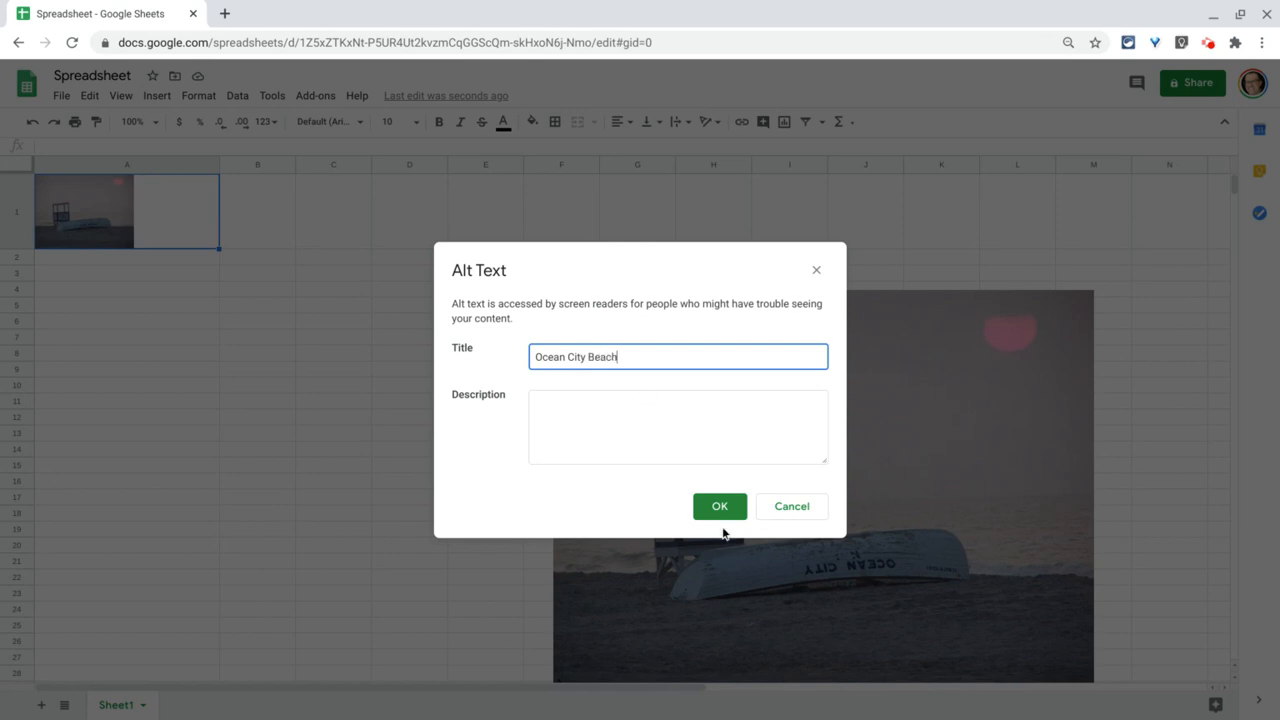
{"action": "left_click", "coordinate": [720, 506]}
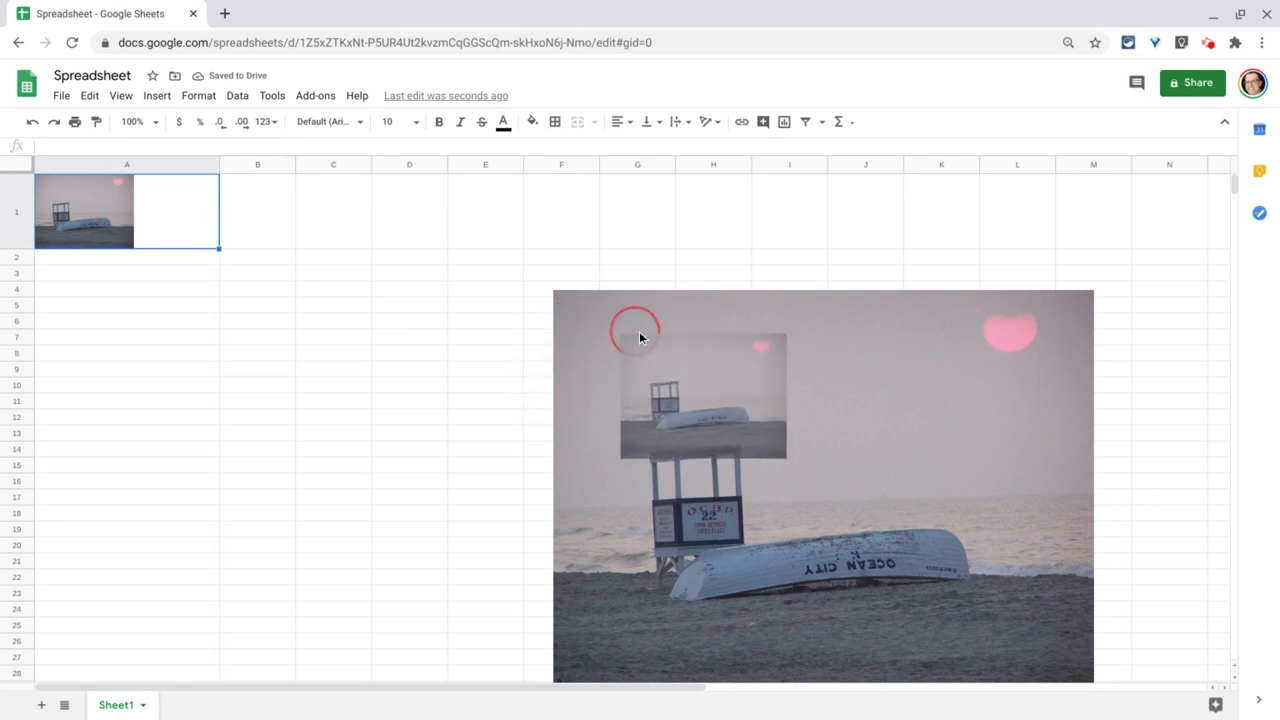
{"action": "left_click", "coordinate": [1084, 300]}
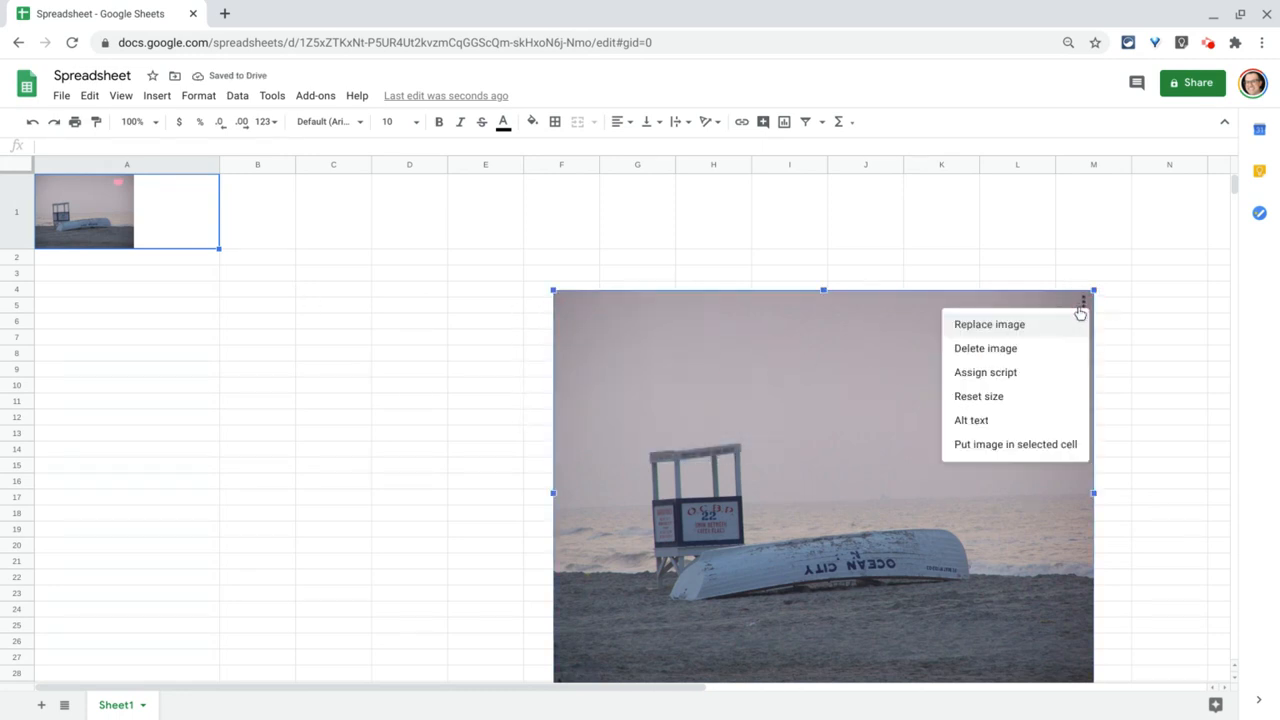